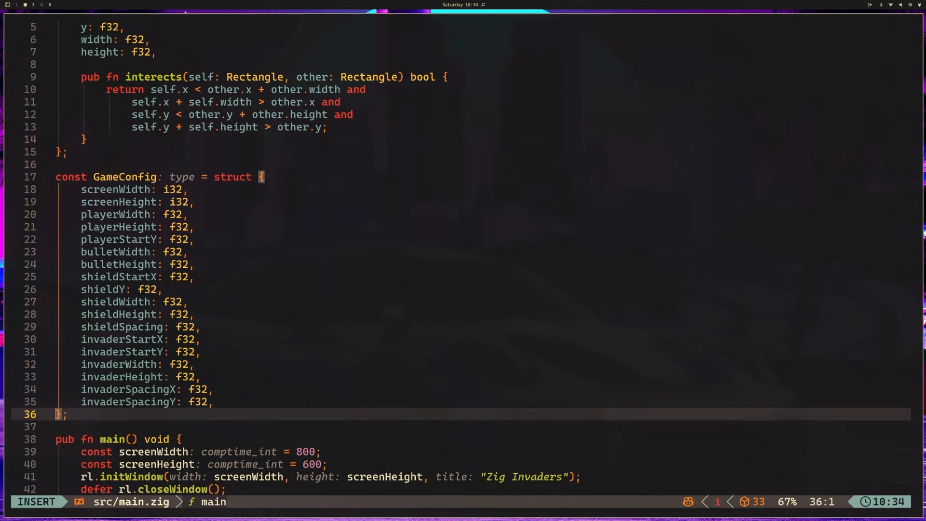
{"action": "key", "text": "Escape"}
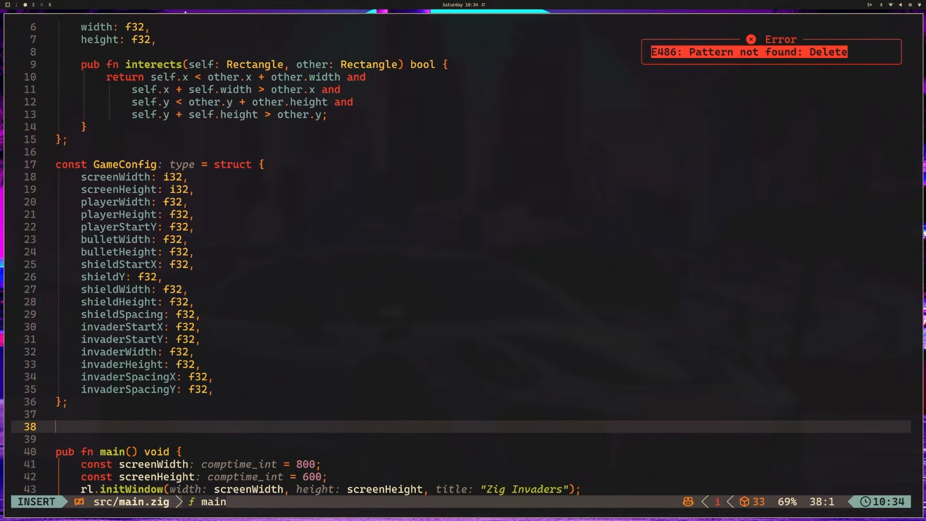
{"action": "type", "text": "const Example = struct {};"}
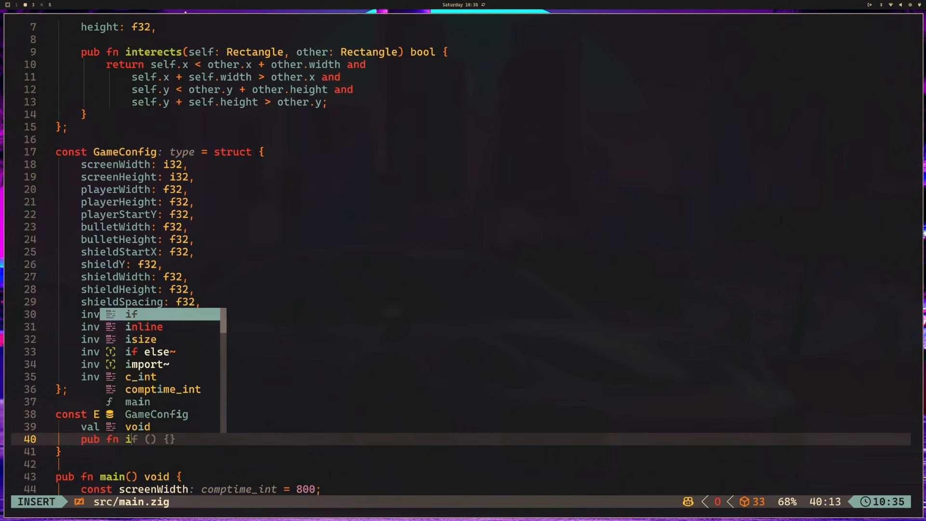
{"action": "type", "text": "nit"}
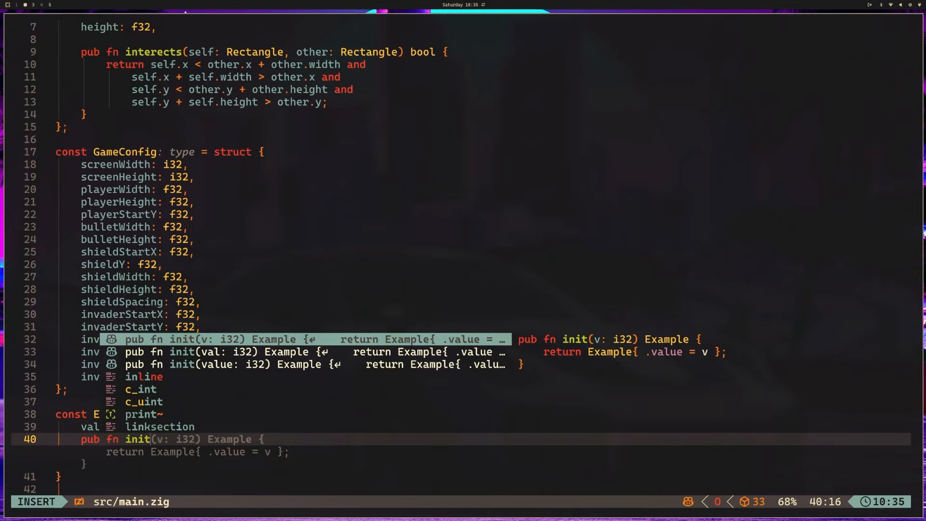
{"action": "type", "text": "starti)"}
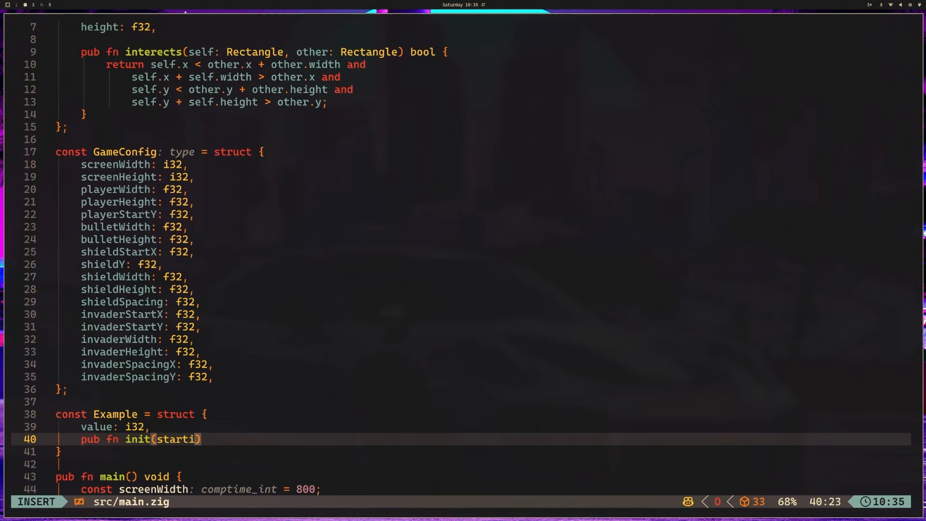
{"action": "type", "text": "ng_value: i32"}
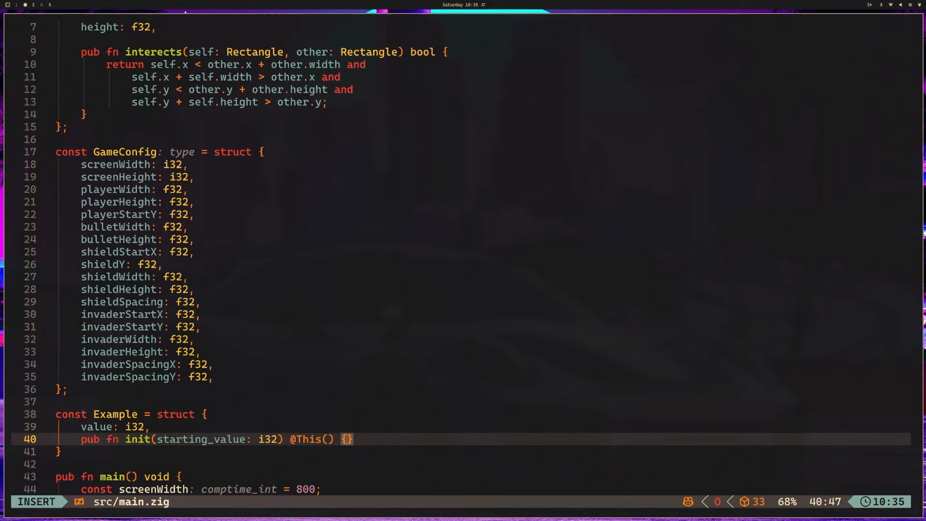
{"action": "type", "text": "return .{"}
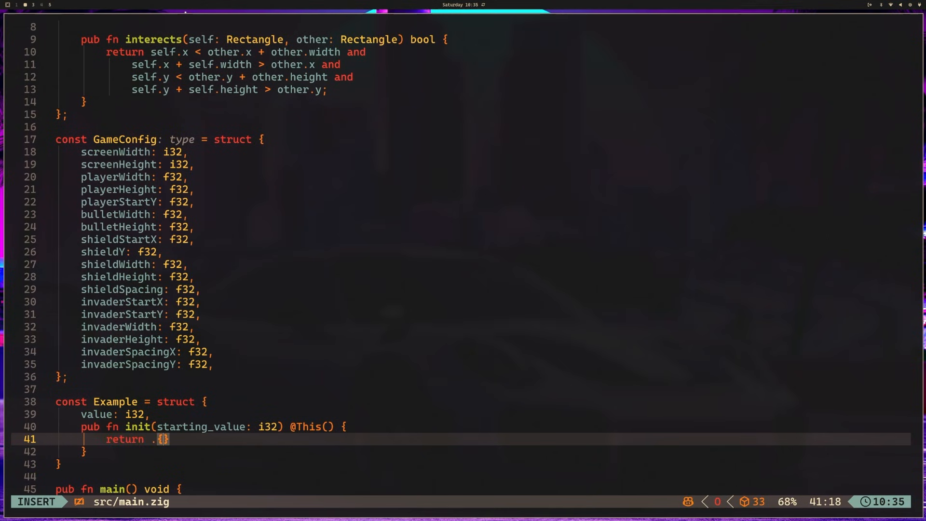
{"action": "type", "text": ".value ="}
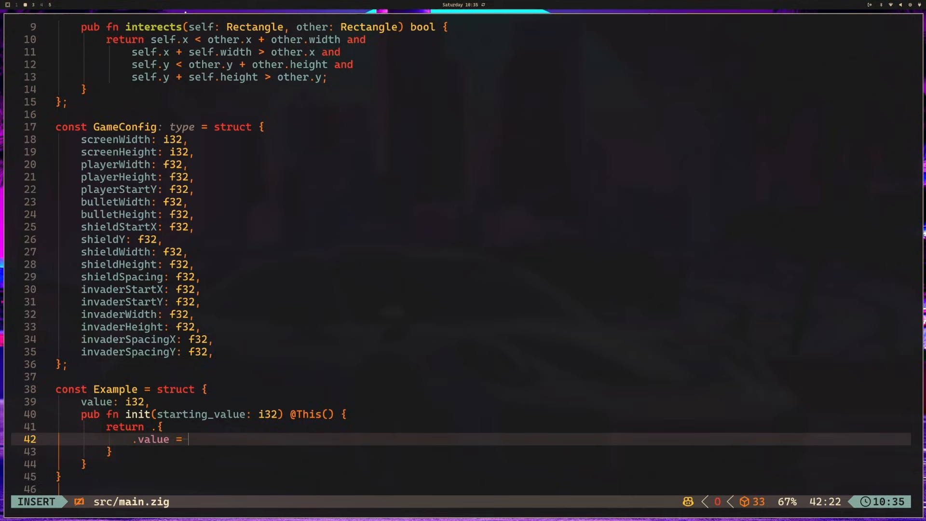
{"action": "type", "text": "starting_value,"}
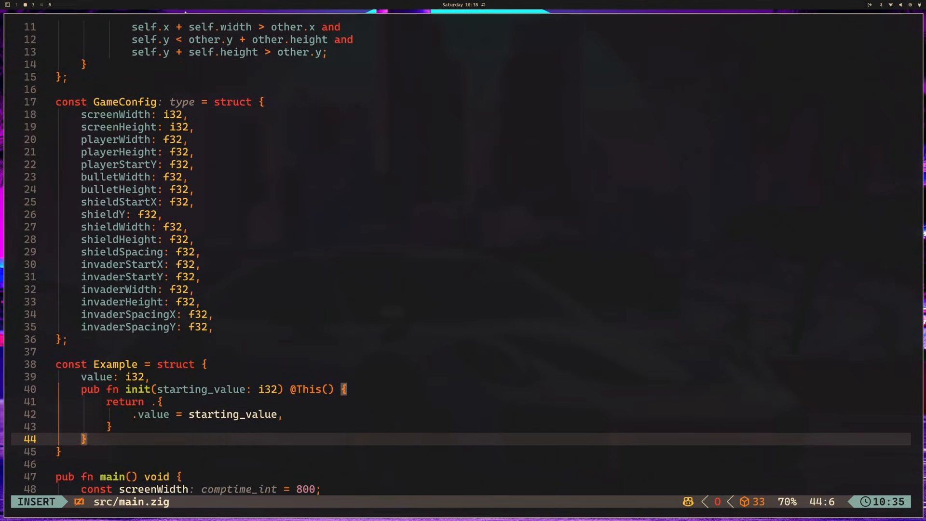
{"action": "type", "text": "pub"}
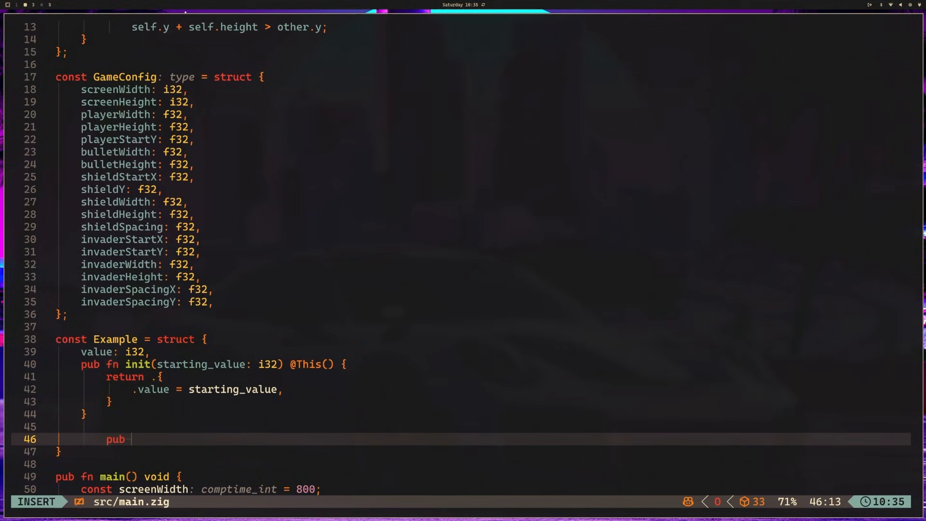
{"action": "type", "text": "fn update()"}
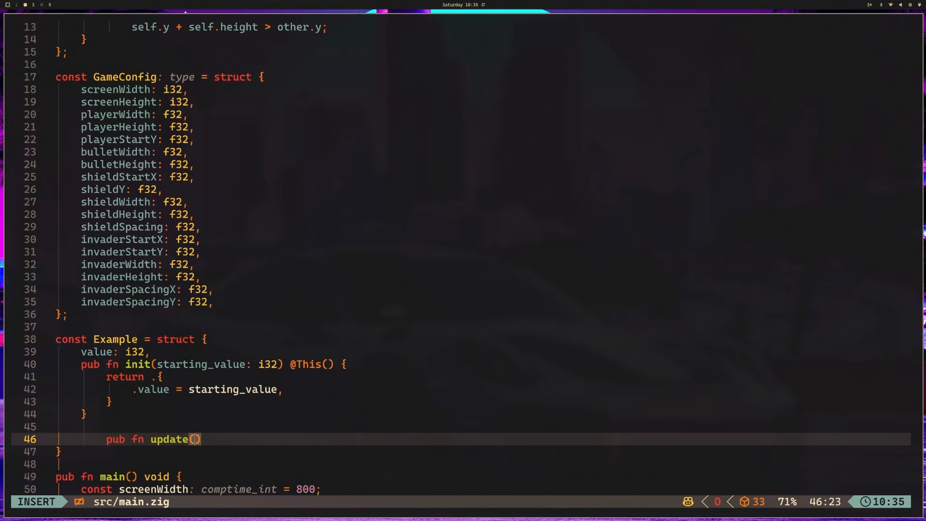
{"action": "type", "text": "self:"}
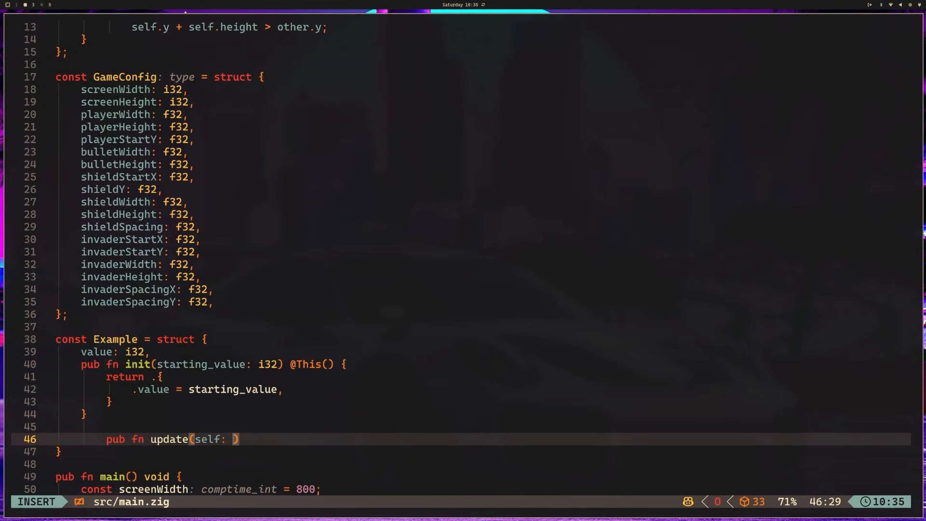
{"action": "type", "text": "*@This(), delta: i32) void {"}
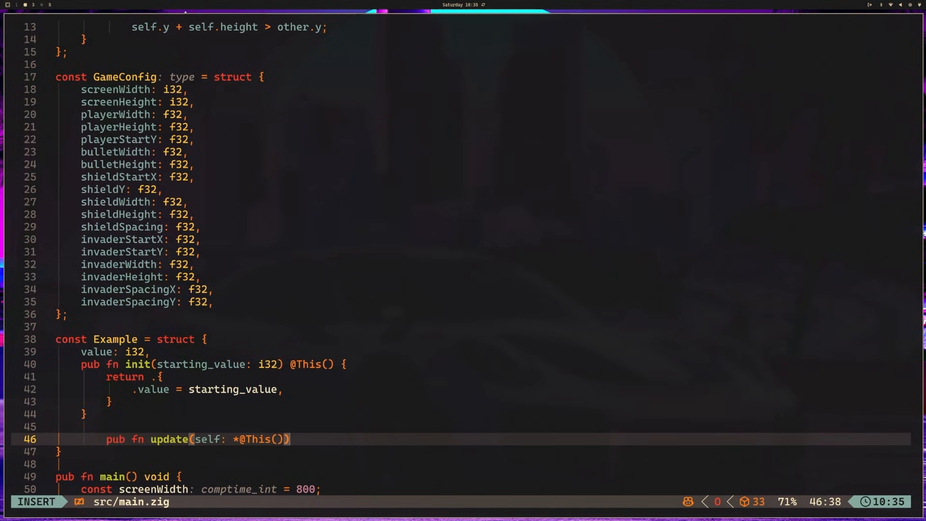
{"action": "type", "text": "void {}"}
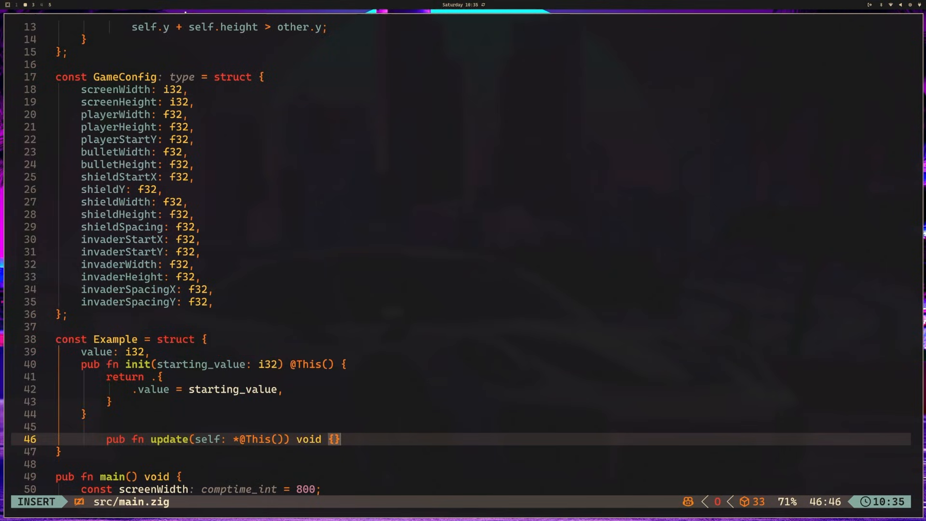
{"action": "key", "text": "Return"}
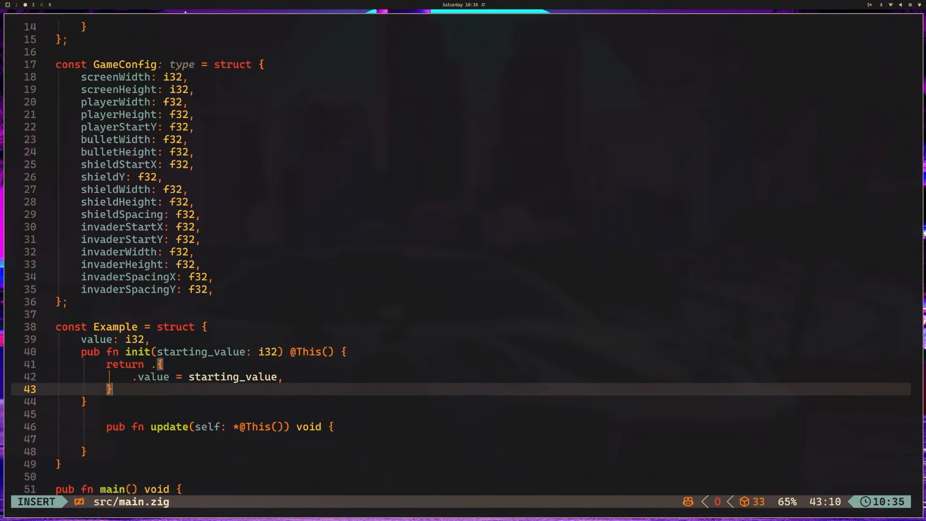
- Save the file and make update increment self.value by 1
{"action": "key", "text": "Escape"}
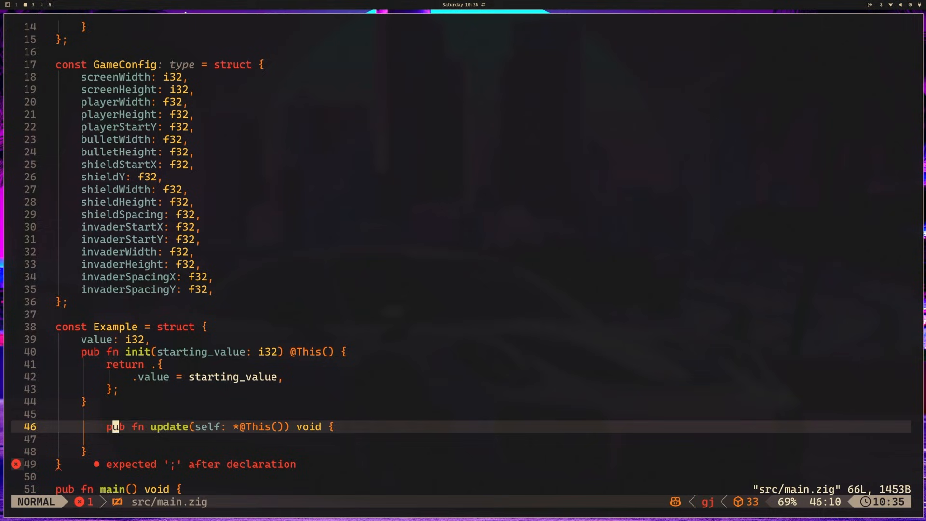
{"action": "key", "text": "j"}
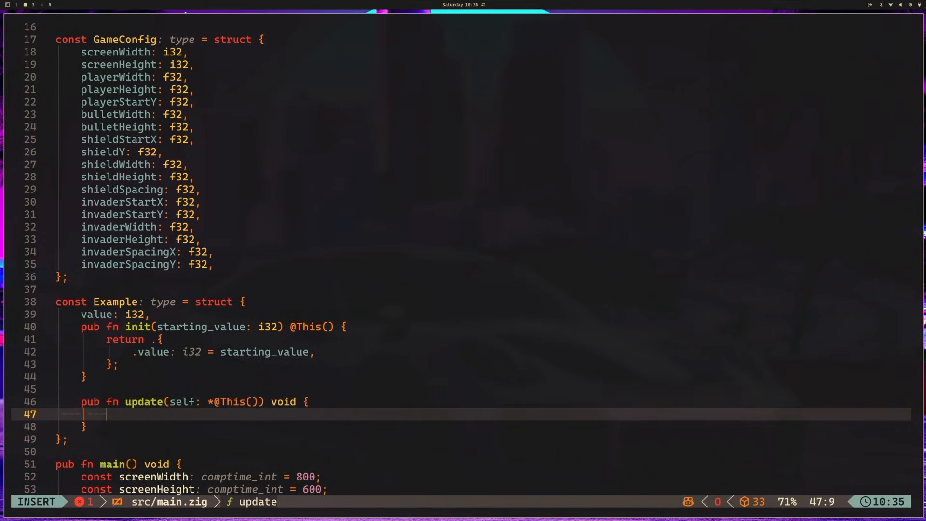
{"action": "type", "text": "self.value += 1;"}
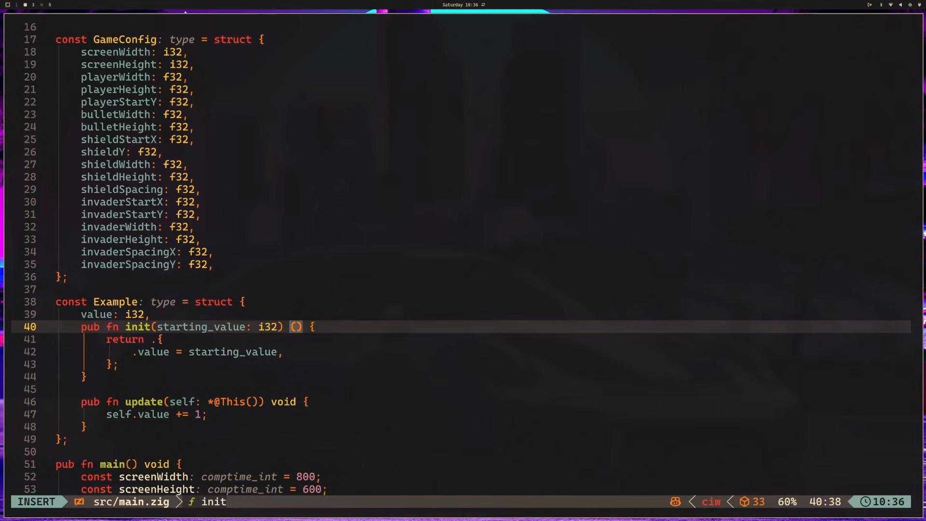
{"action": "type", "text": "Example"}
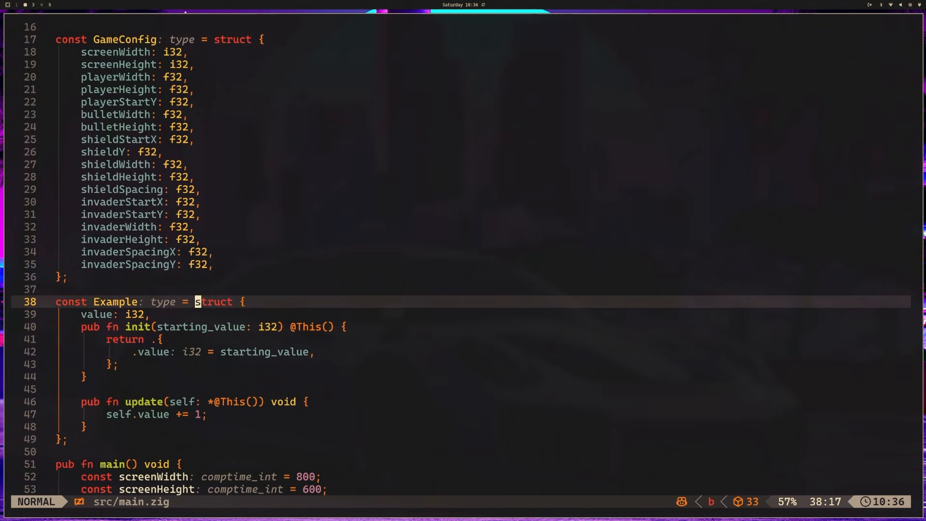
{"action": "key", "text": "b"}
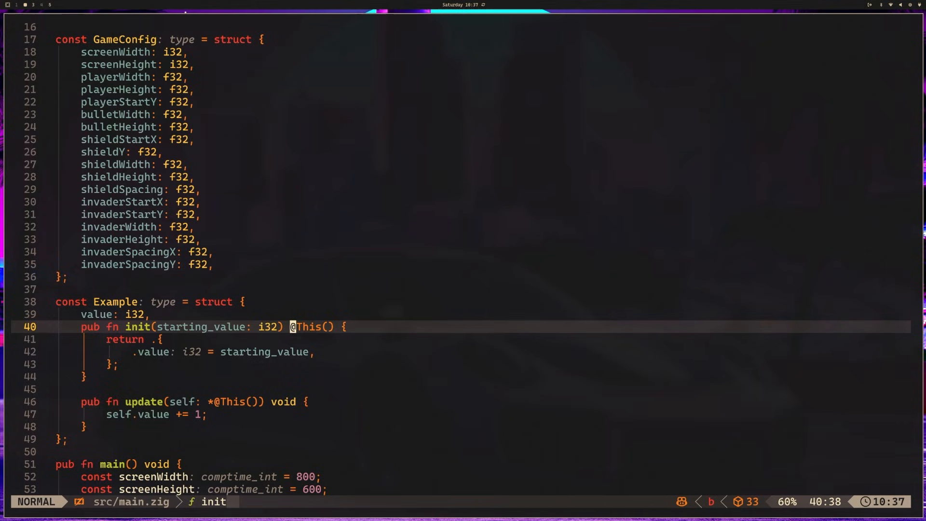
{"action": "key", "text": "j"}
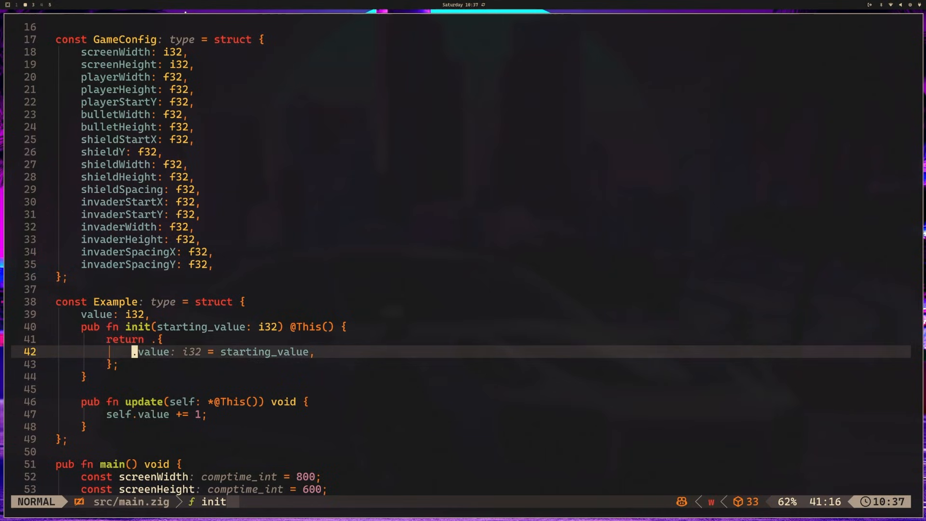
{"action": "key", "text": "j"}
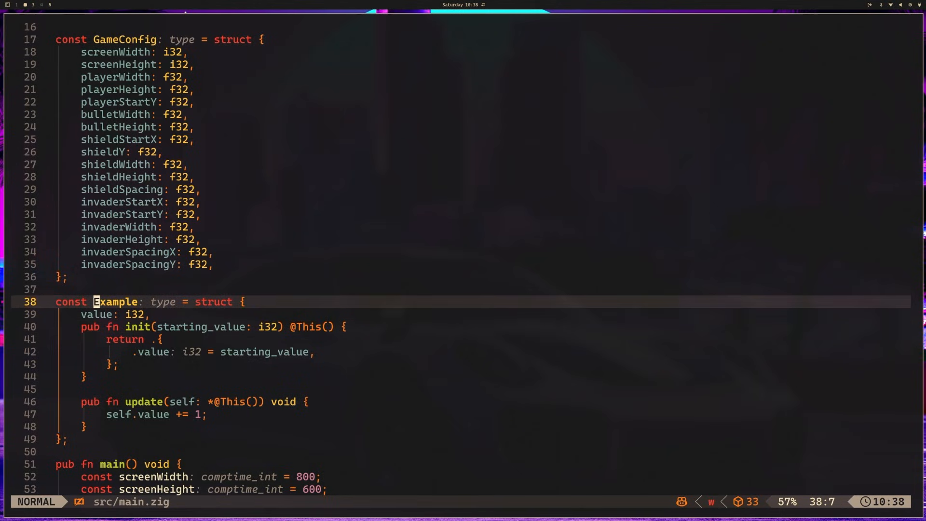
{"action": "key", "text": "j"}
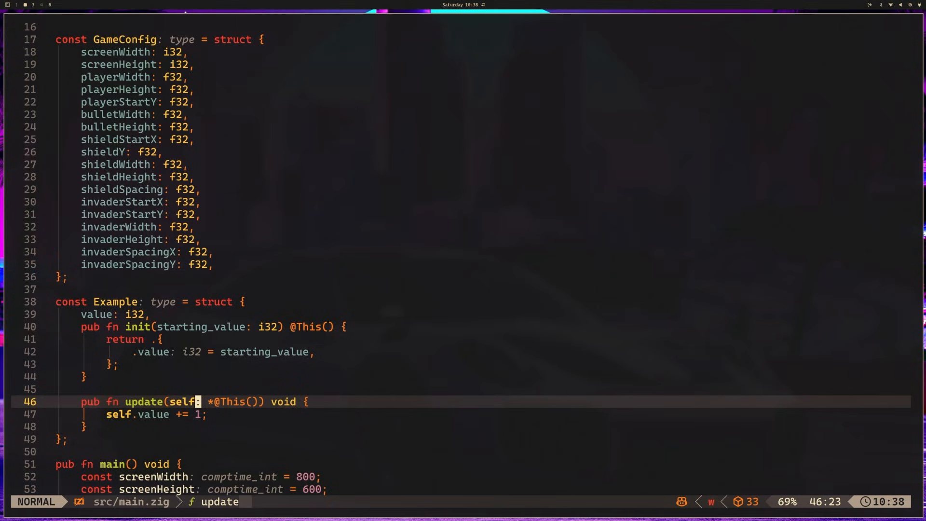
{"action": "key", "text": "l"}
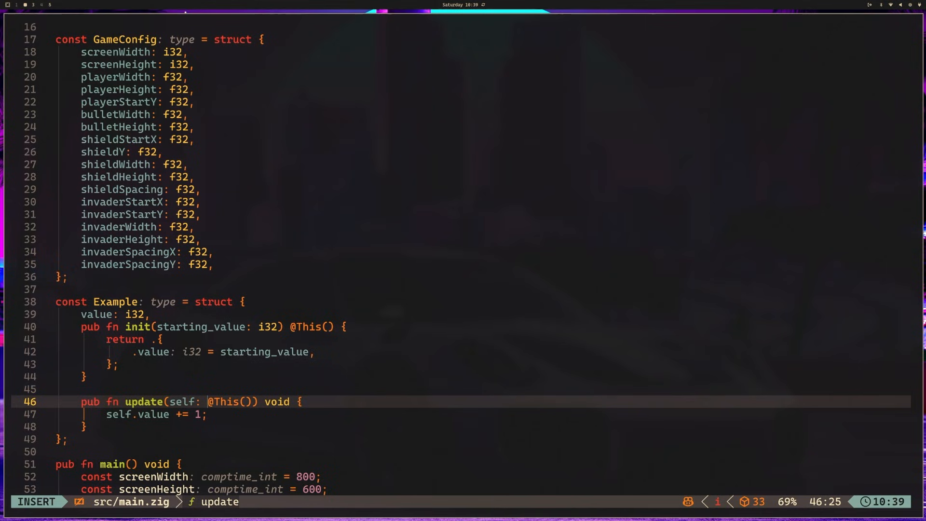
{"action": "type", "text": "*"}
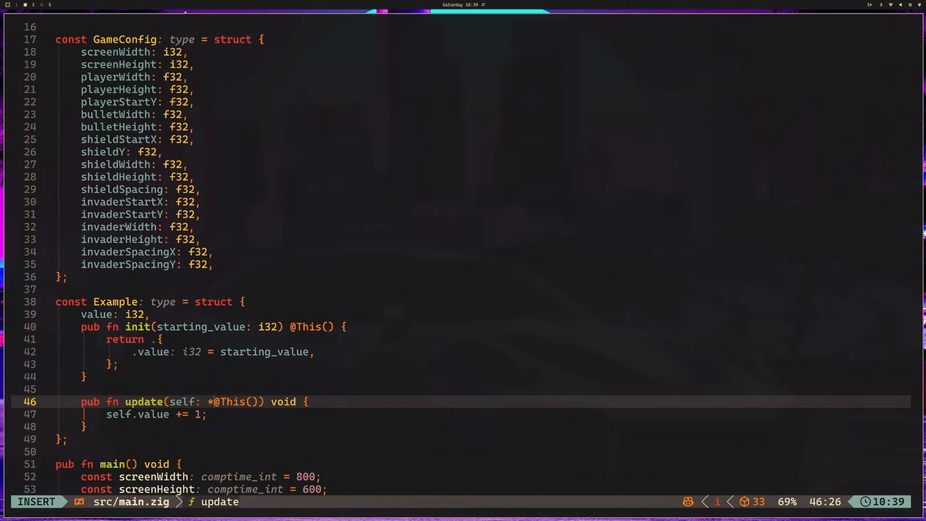
{"action": "key", "text": "BackSpace"}
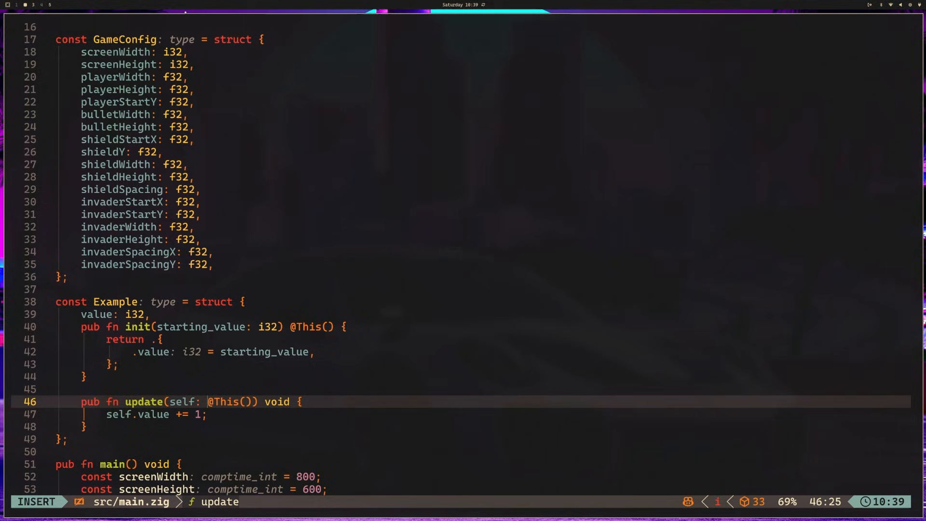
{"action": "type", "text": "*"}
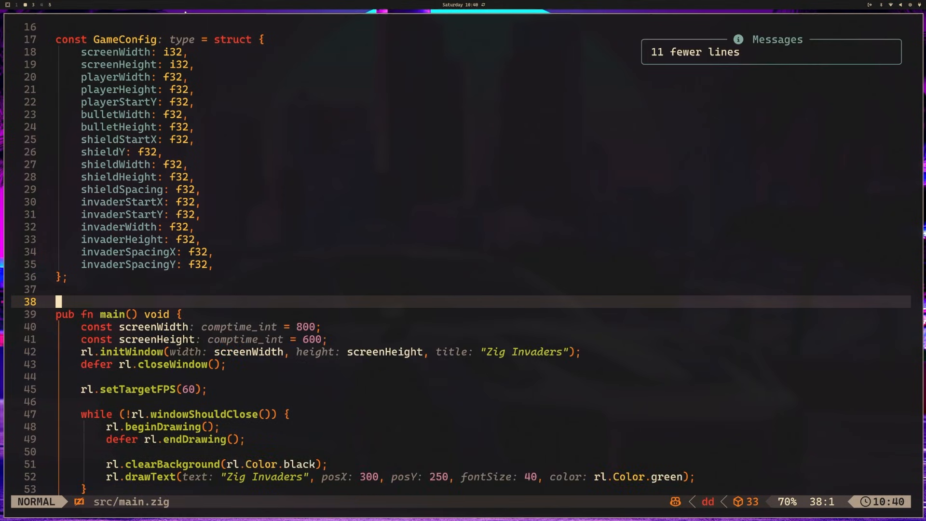
- Declare a Player struct with f32 fields position_x, position_y, width, height and speed
{"action": "key", "text": "i"}
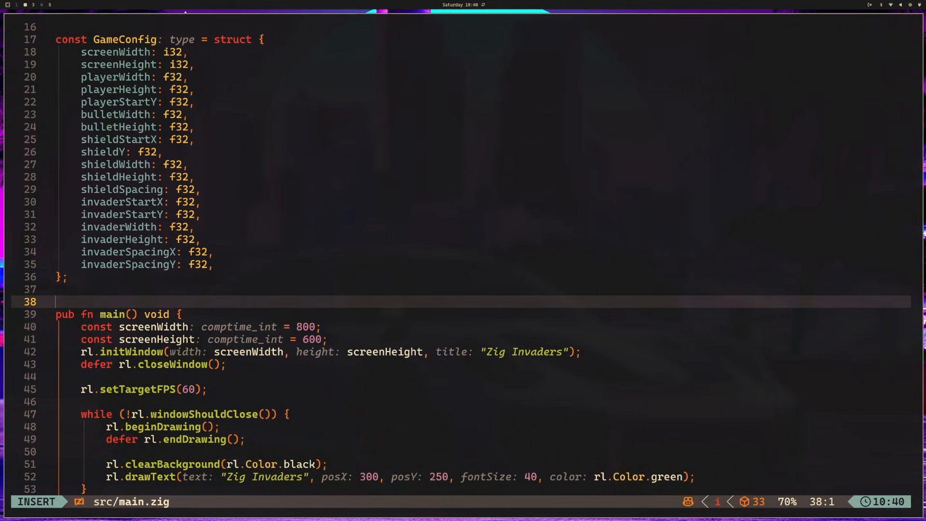
{"action": "type", "text": "const"}
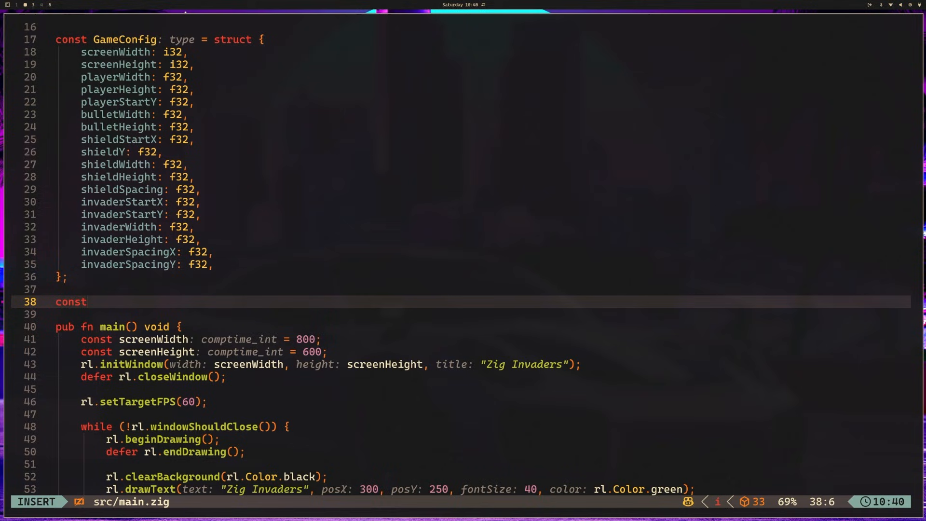
{"action": "type", "text": "Player = struct {"}
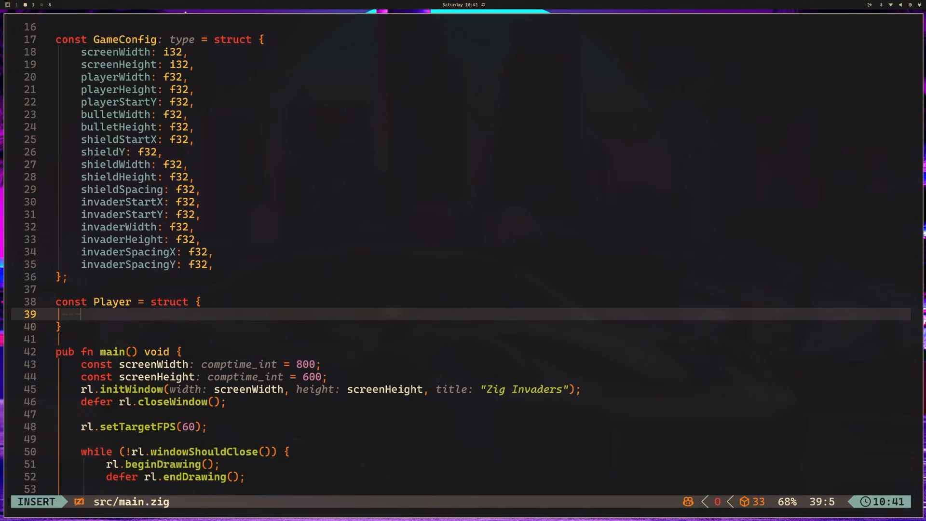
{"action": "type", "text": "playerRect: Rectangle,"}
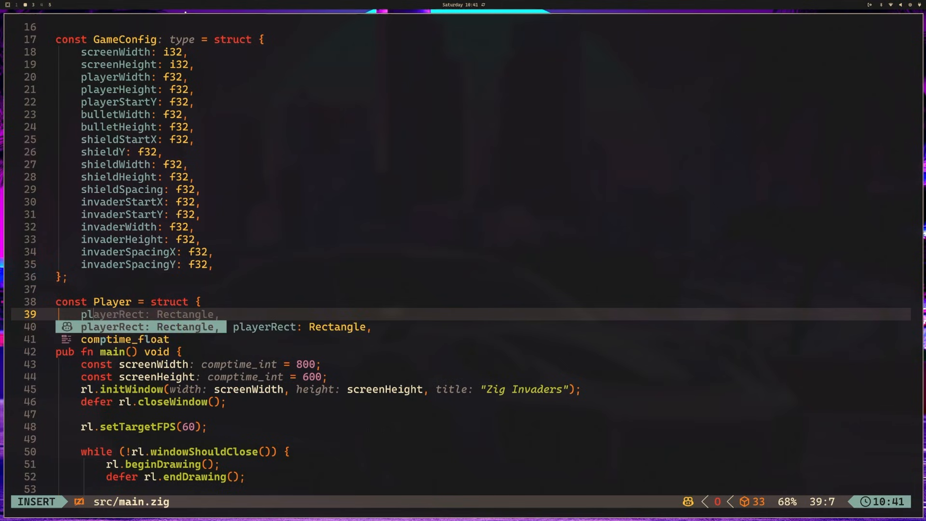
{"action": "type", "text": "poistion"}
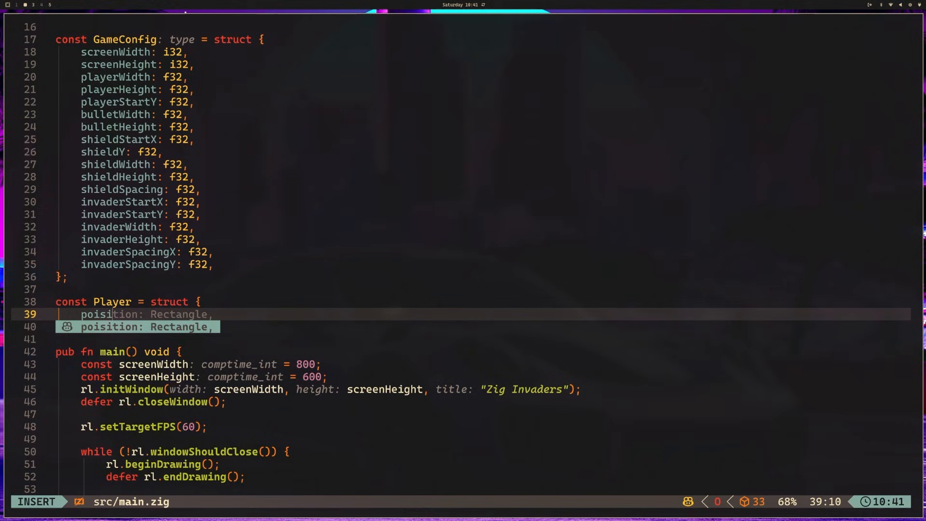
{"action": "type", "text": "position_x: f32,"}
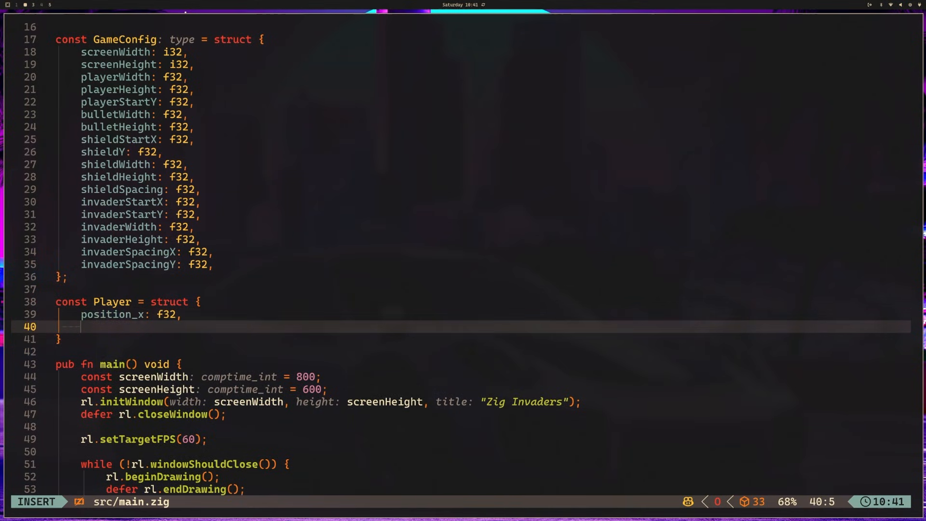
{"action": "type", "text": "position_y: f32,"}
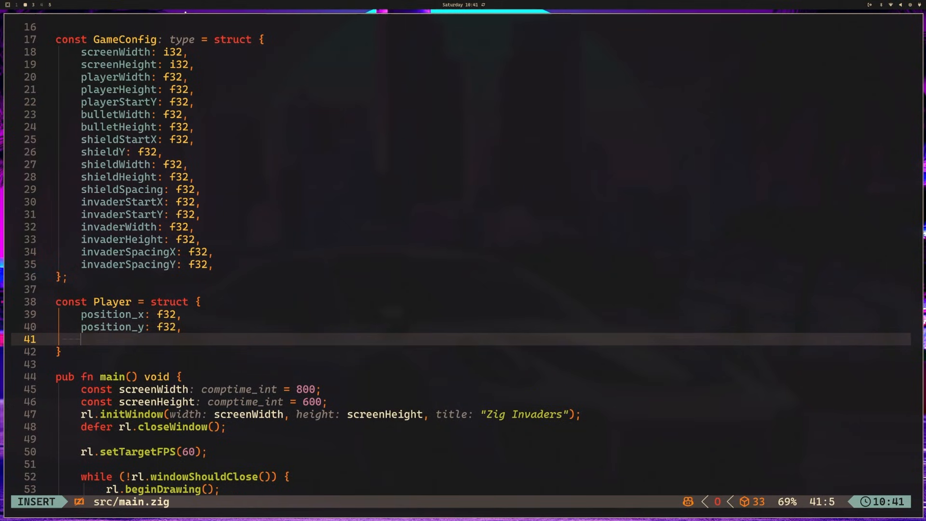
{"action": "type", "text": "width: fe"}
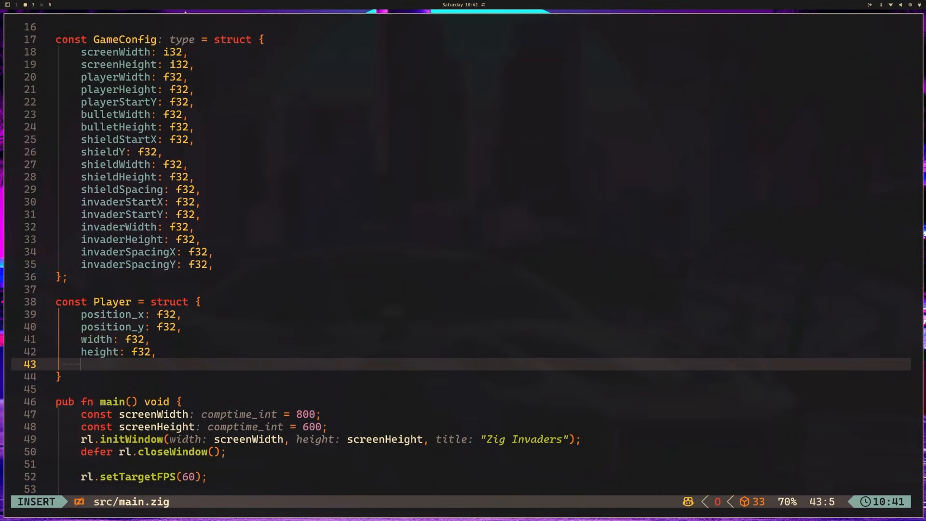
{"action": "type", "text": "speed: f32,"}
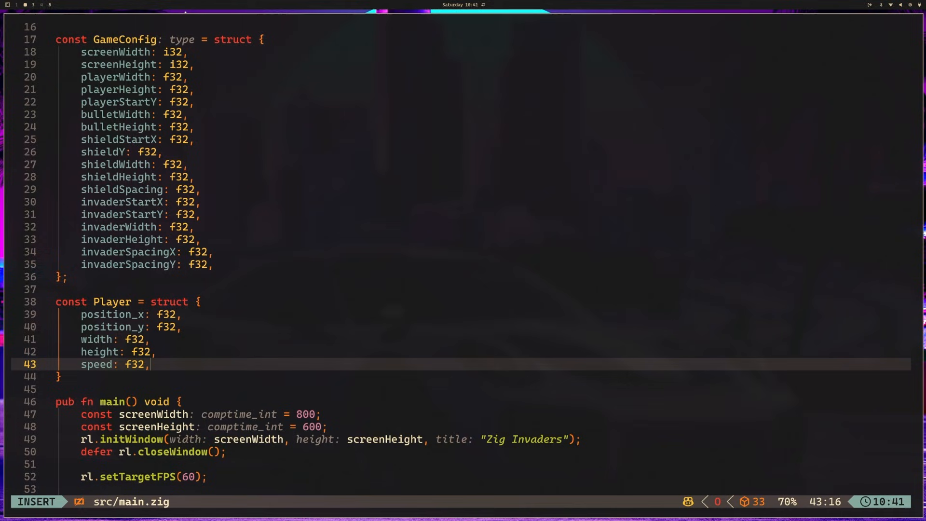
{"action": "type", "text": "pub fn init(position_x"}
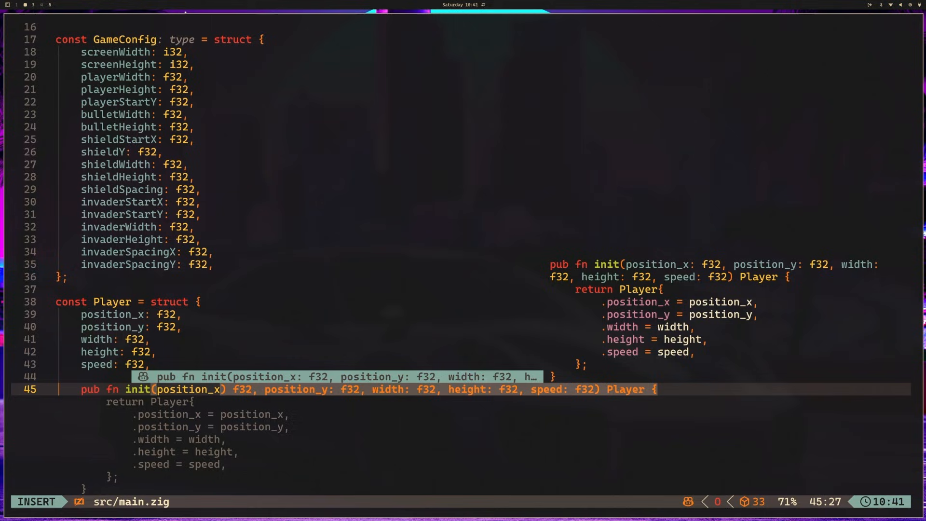
- Accept the suggested Player init function and remove its speed parameter
{"action": "key", "text": "Escape"}
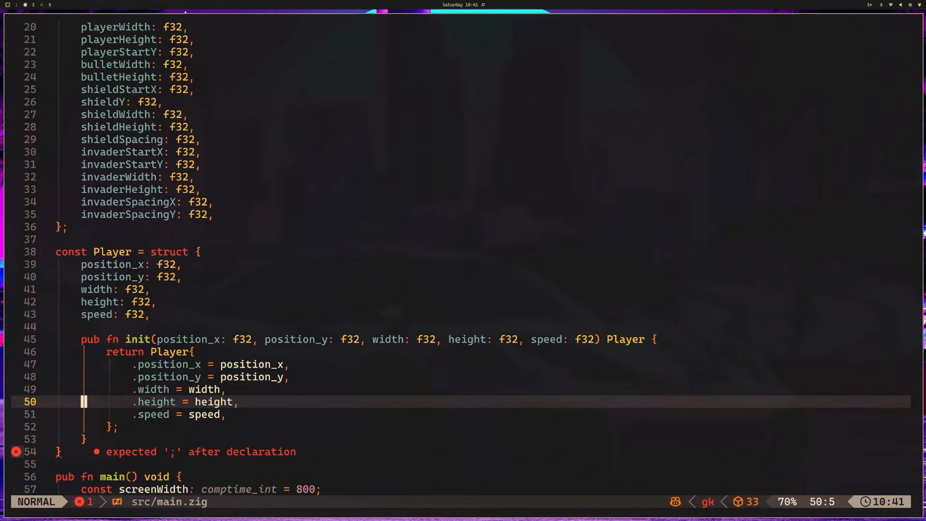
{"action": "key", "text": "w"}
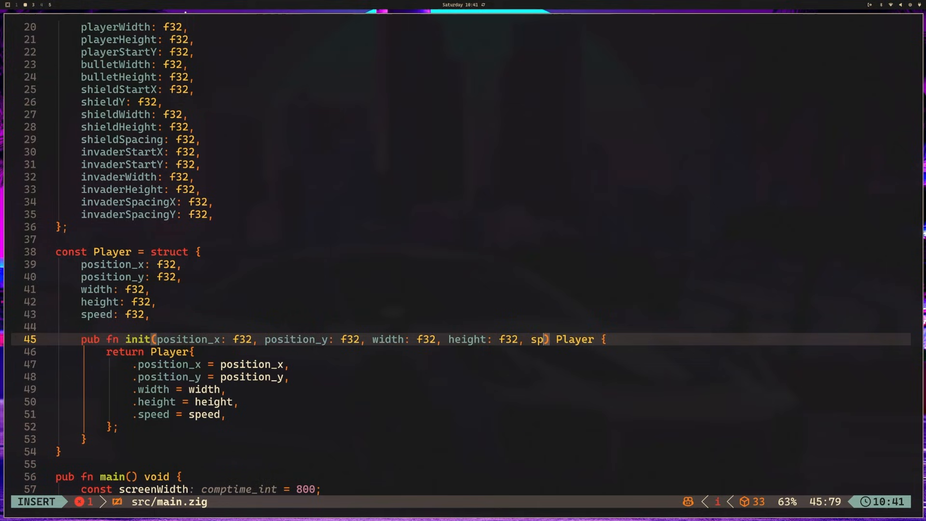
{"action": "key", "text": "Escape"}
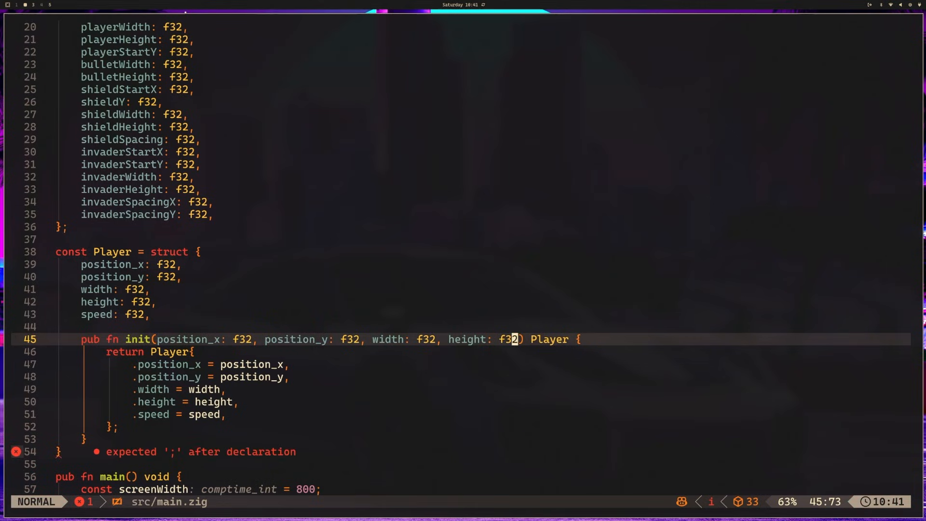
{"action": "key", "text": "j"}
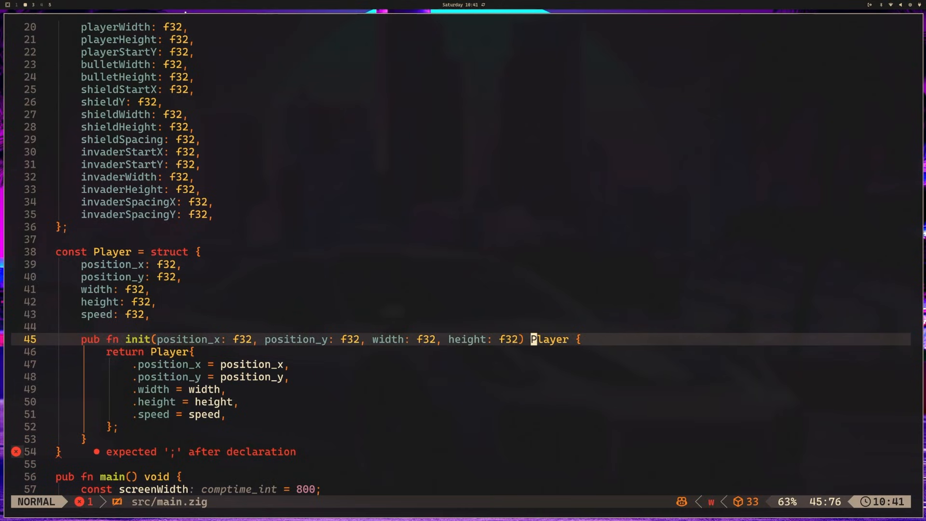
{"action": "type", "text": "@This()"}
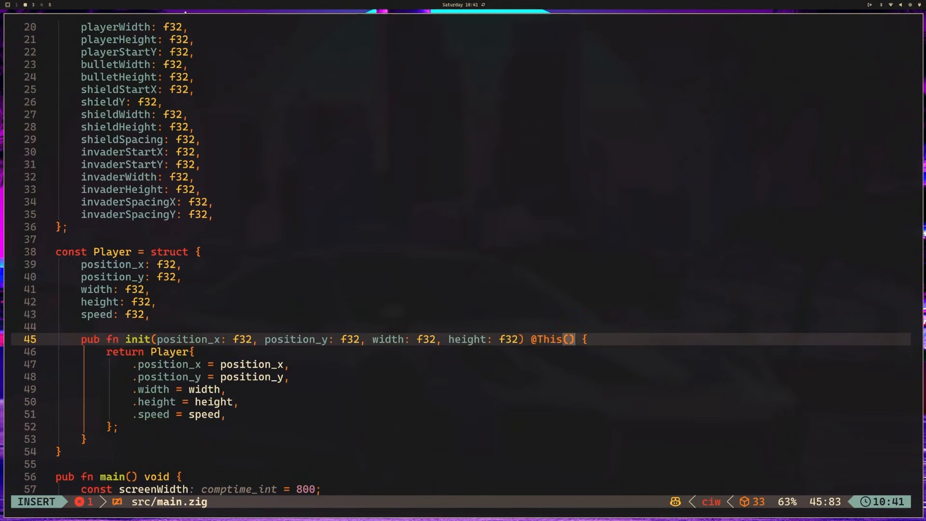
{"action": "key", "text": "Escape"}
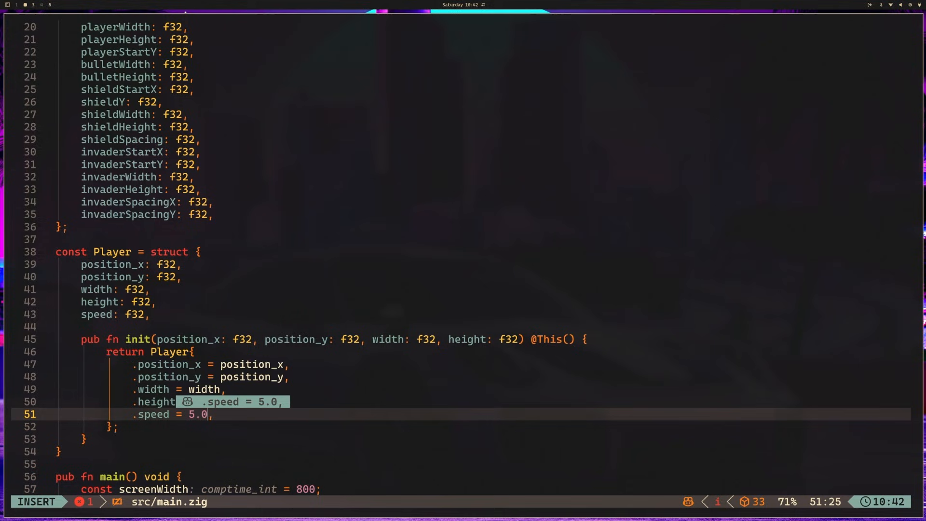
{"action": "key", "text": "Escape"}
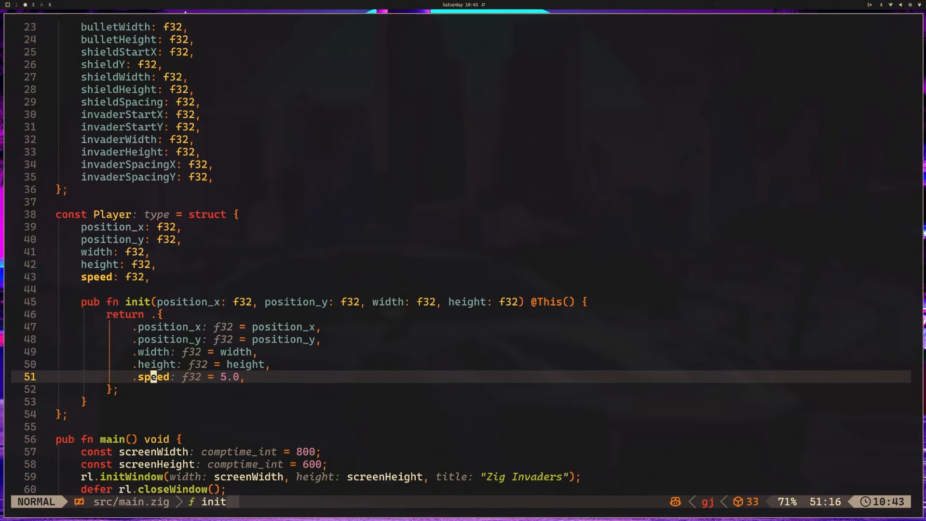
- Declare const playerWidth = 50.0 and const playerHeight = 30.0 inside main after closeWindow
{"action": "key", "text": "j"}
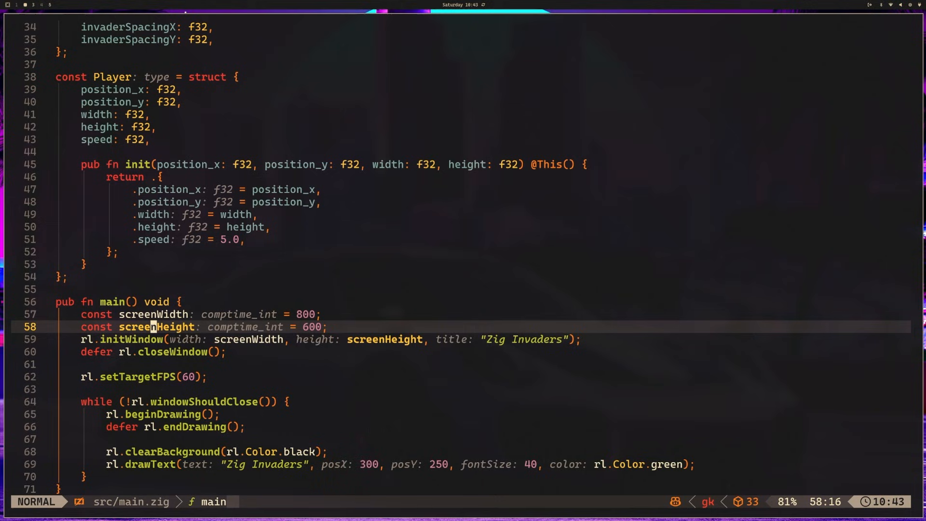
{"action": "key", "text": "o"}
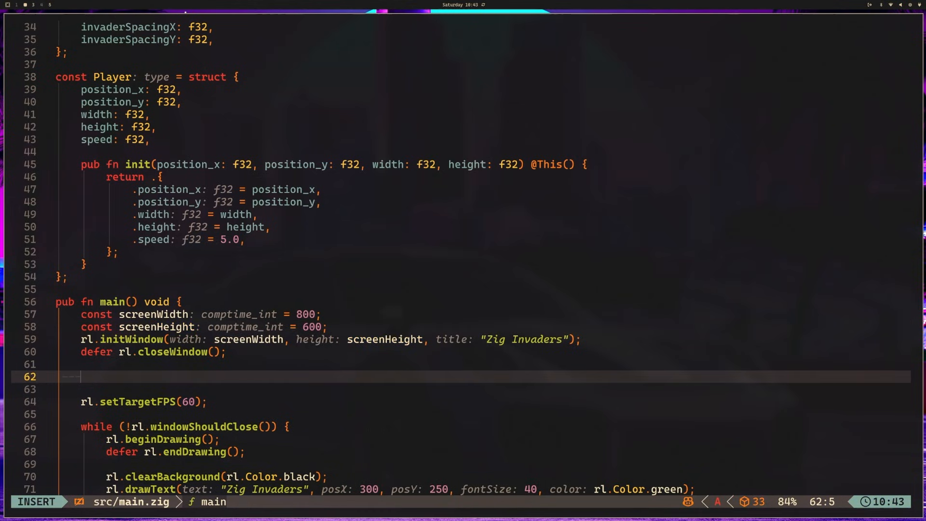
{"action": "type", "text": "const playwe"}
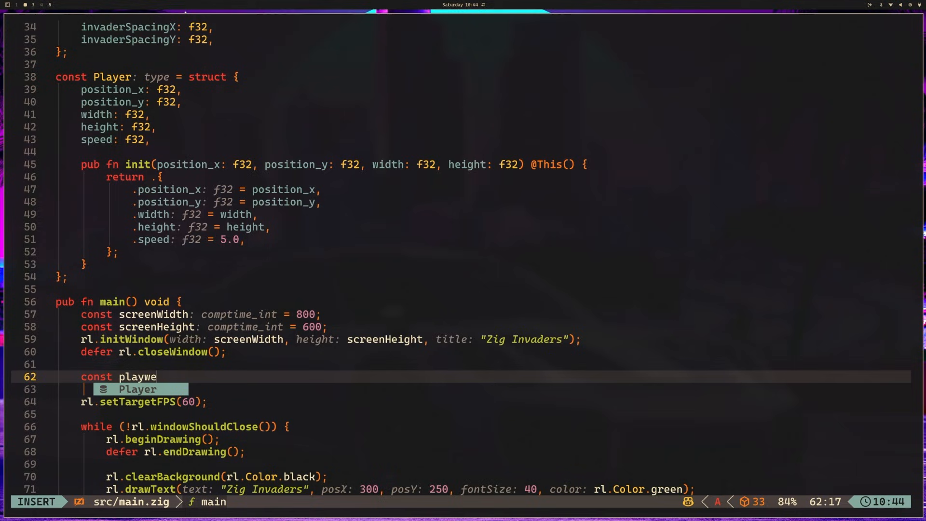
{"action": "type", "text": "rWidth: void ="}
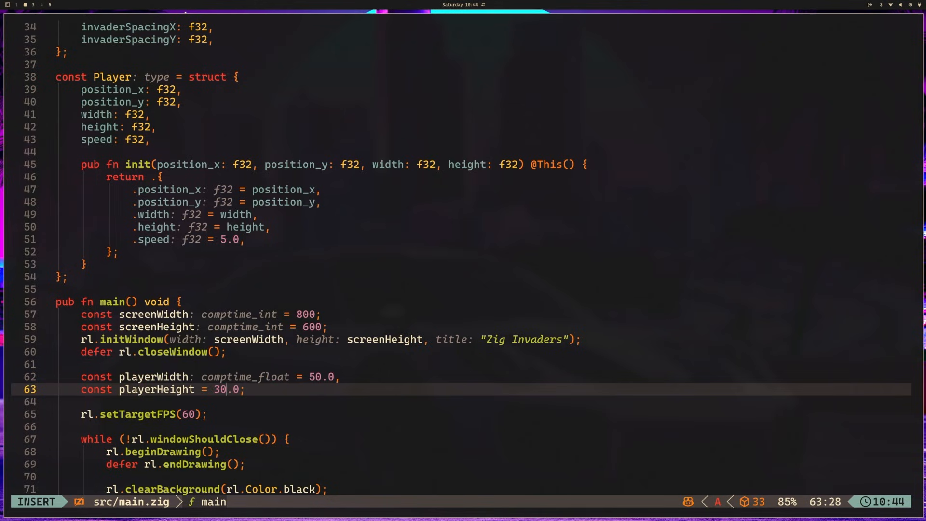
{"action": "key", "text": "Escape"}
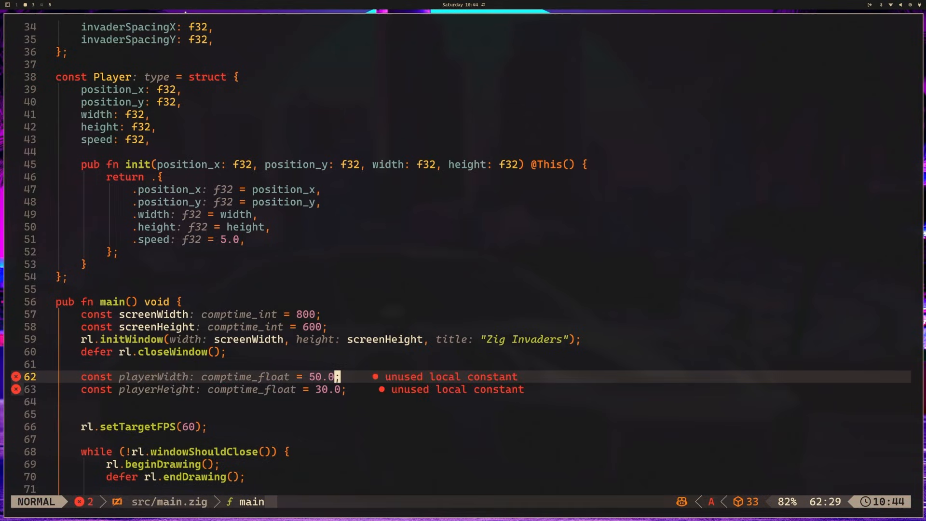
{"action": "key", "text": "o"}
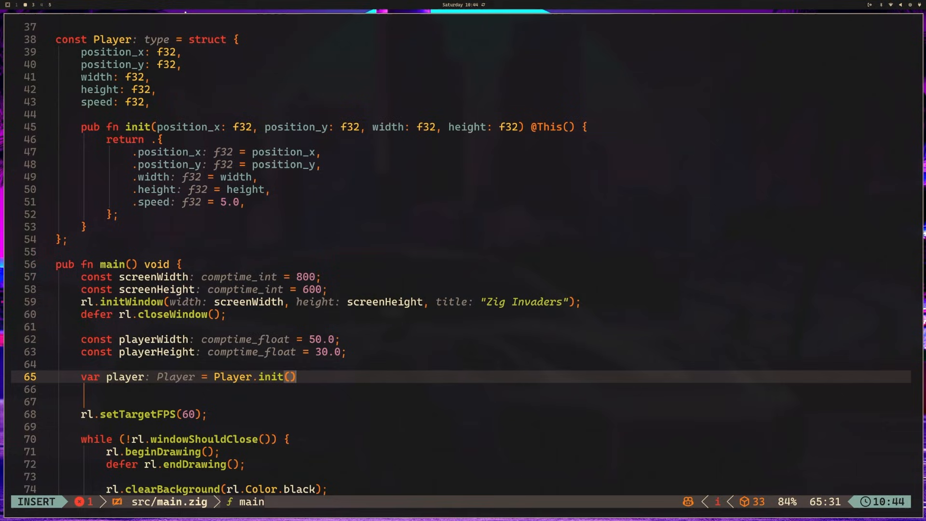
{"action": "type", "text": ";"}
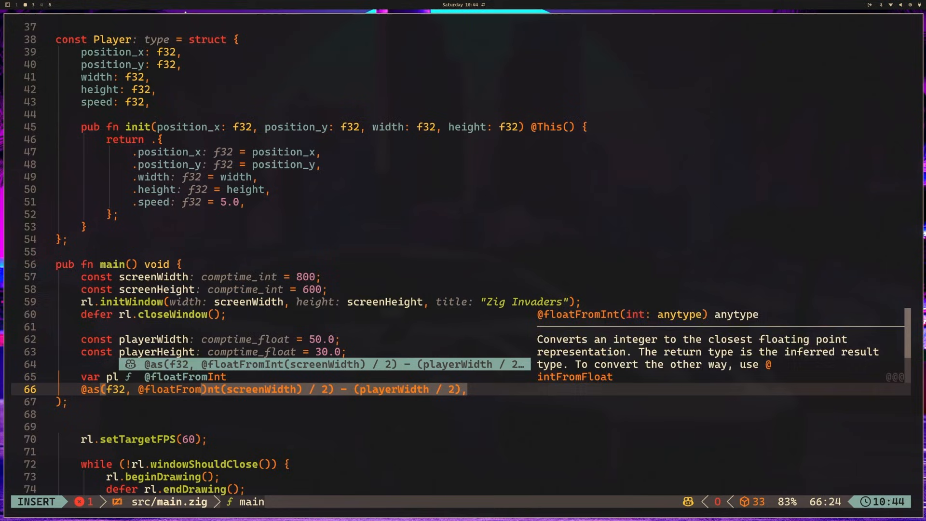
{"action": "type", "text": "i32,"}
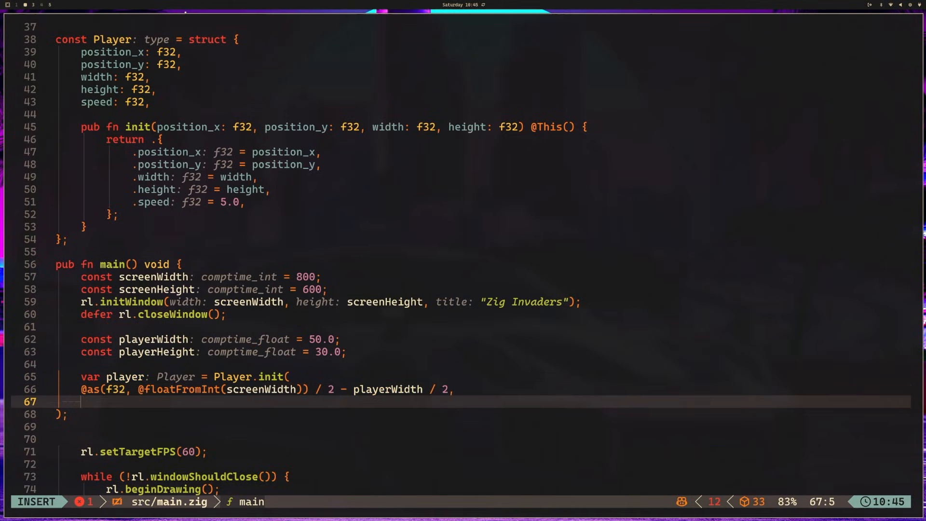
{"action": "type", "text": "@as(f32, @f"}
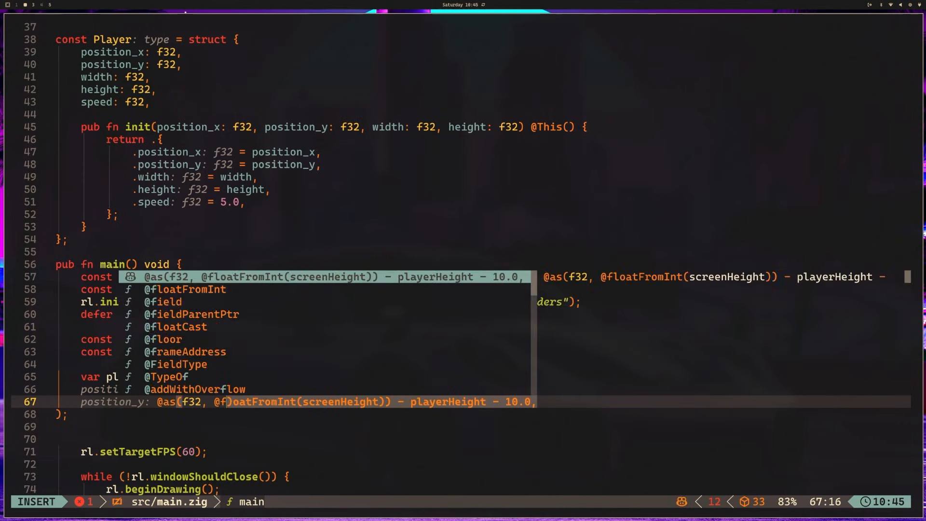
{"action": "type", "text": "loatFromInt(screenHeight))"}
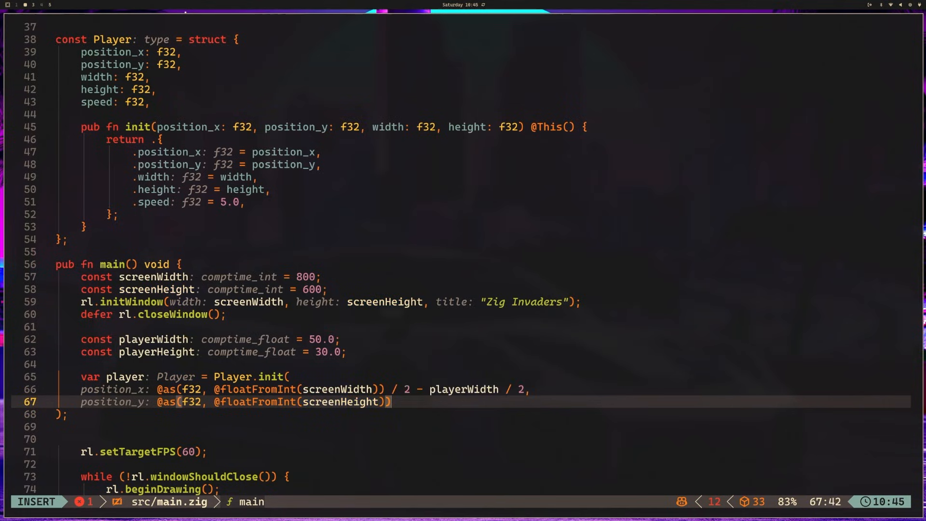
{"action": "type", "text": "-"}
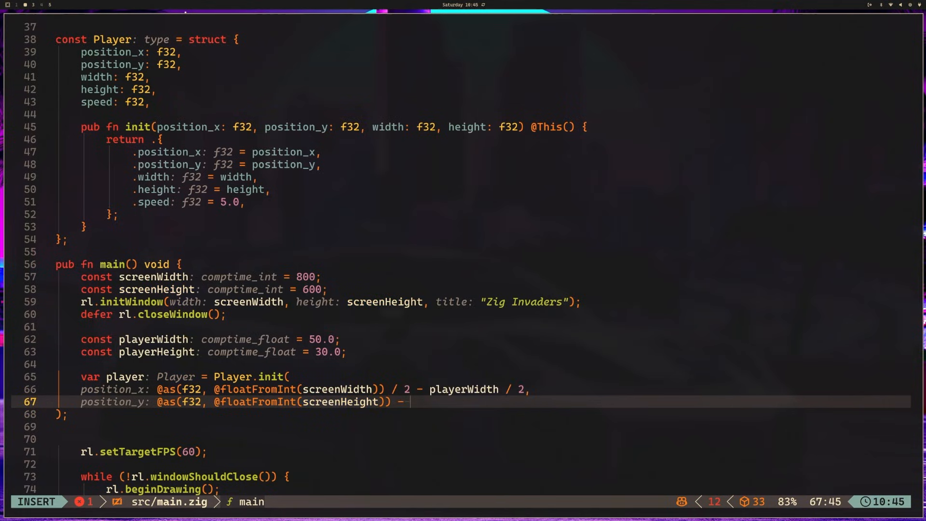
{"action": "type", "text": "60.0,"}
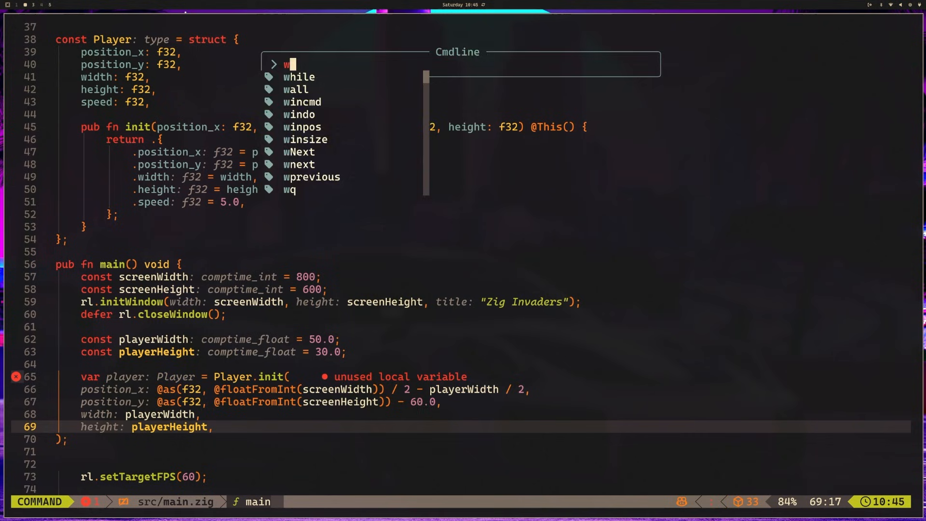
{"action": "key", "text": "Escape"}
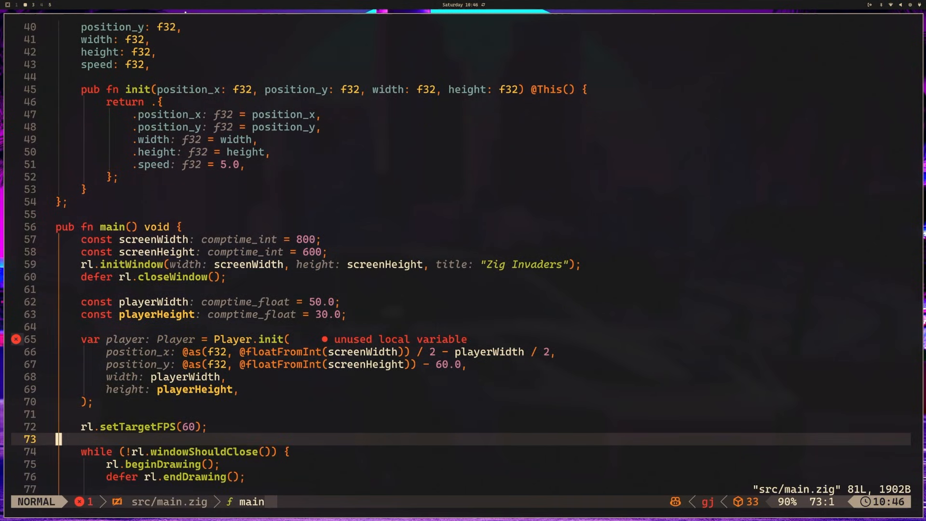